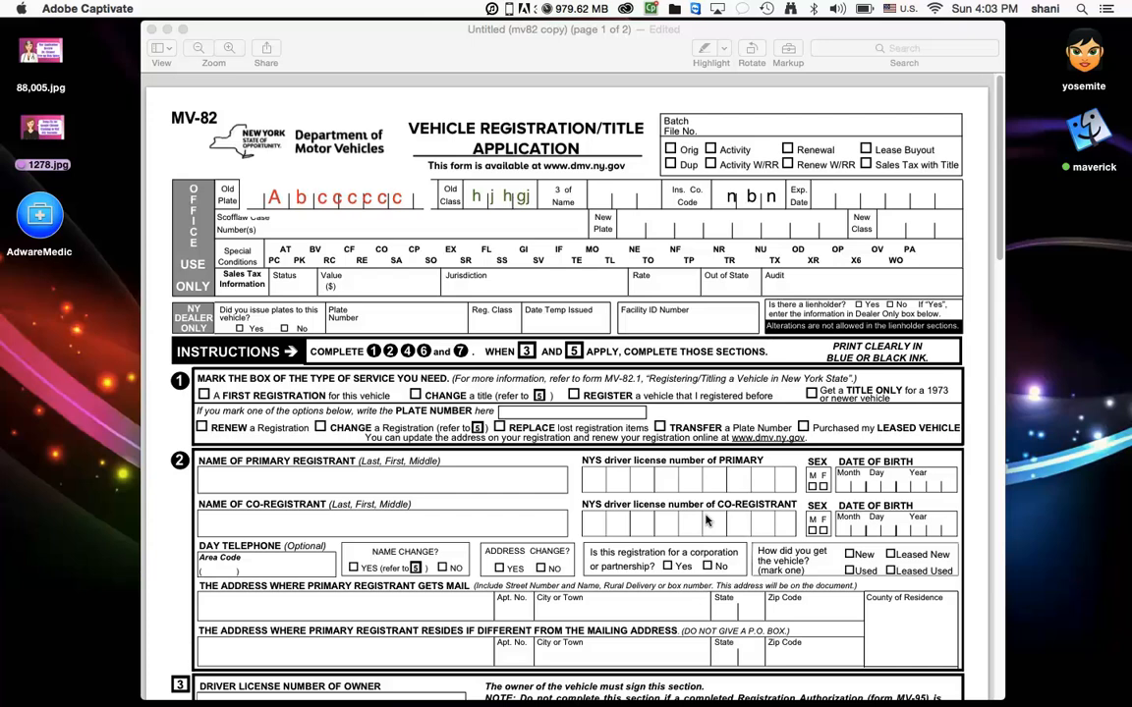
Scroll the MV-82 form to reach the Inc. Code office-use box
{"action": "scroll", "scroll_direction": "down", "scroll_amount": 3}
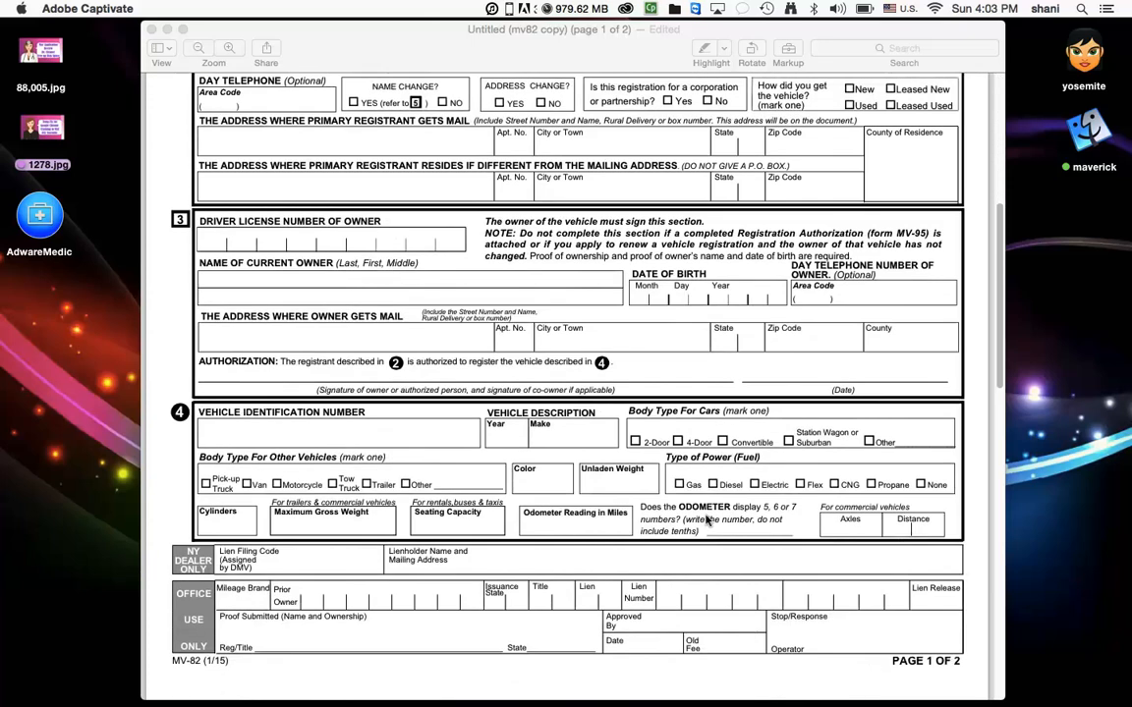
{"action": "scroll", "scroll_direction": "down", "scroll_amount": 3}
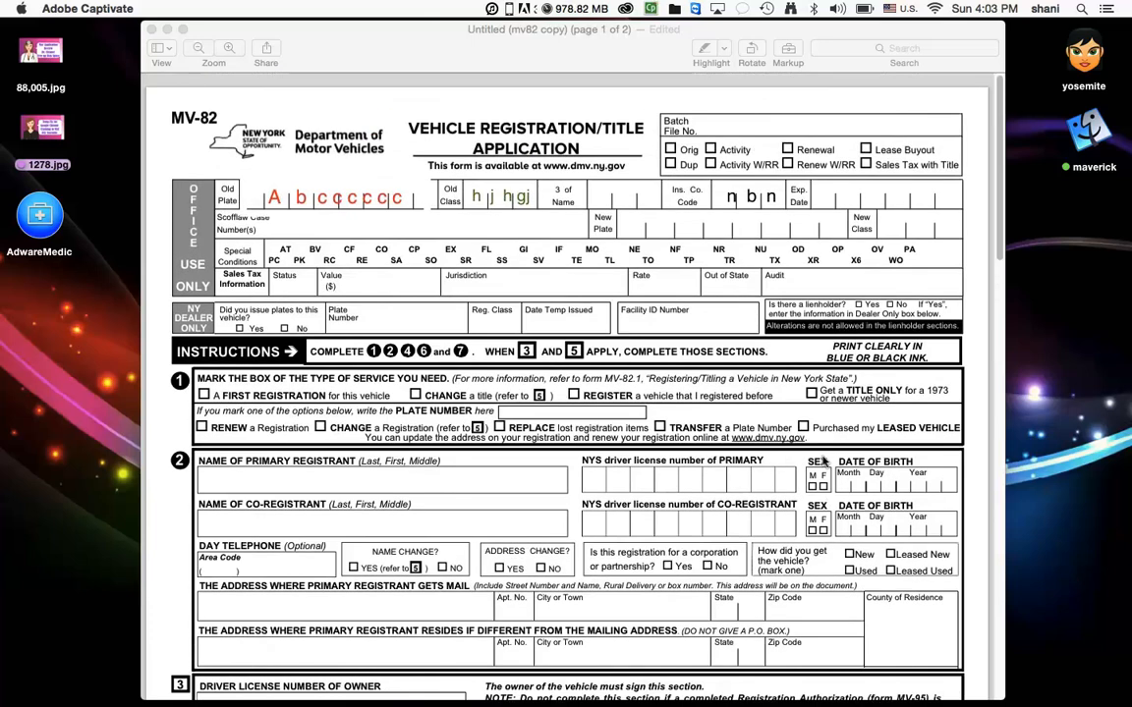
{"action": "mouse_move", "coordinate": [711, 257]}
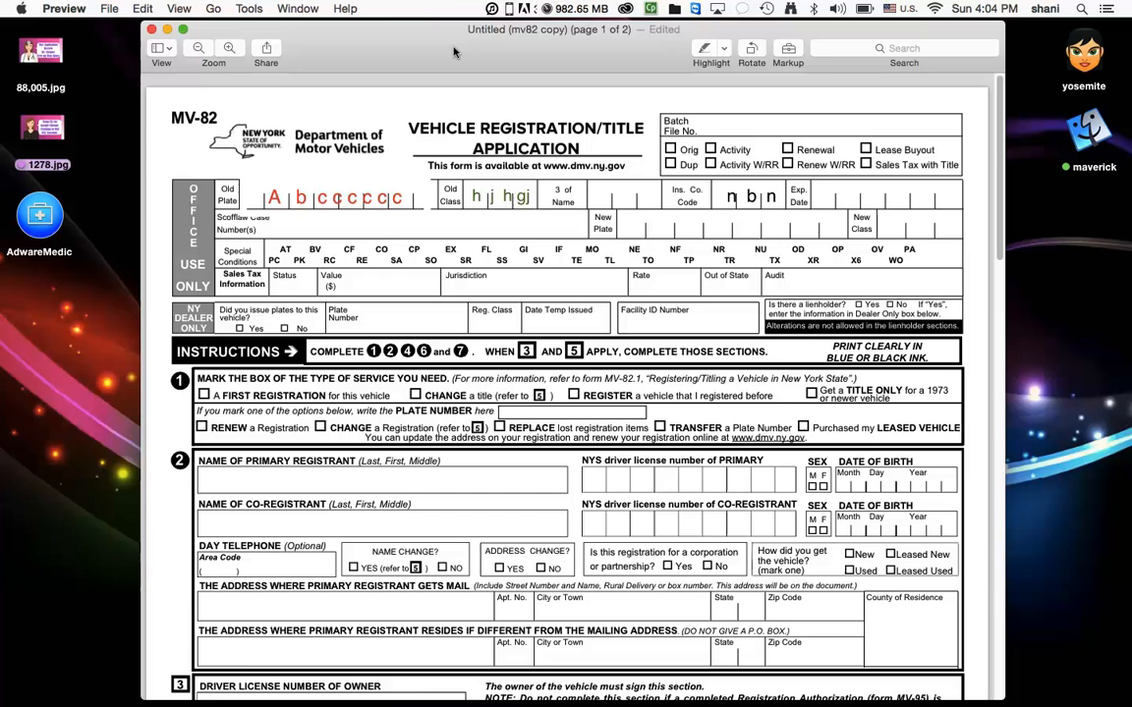
{"action": "left_click", "coordinate": [126, 8]}
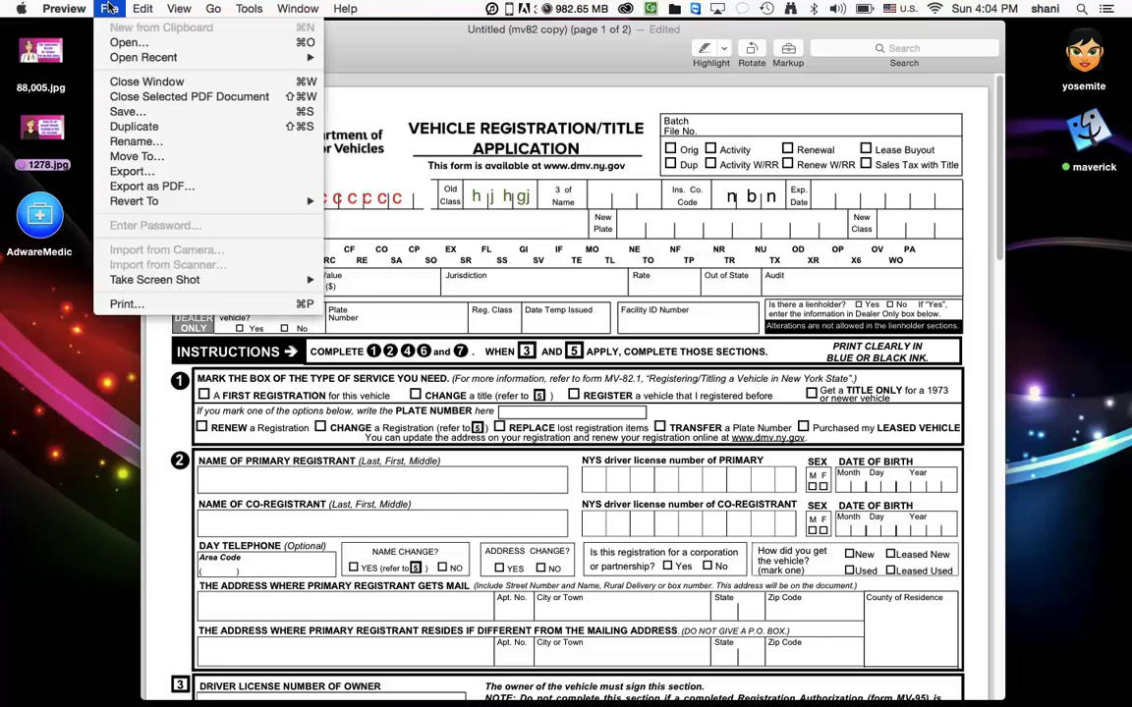
{"action": "left_click", "coordinate": [614, 67]}
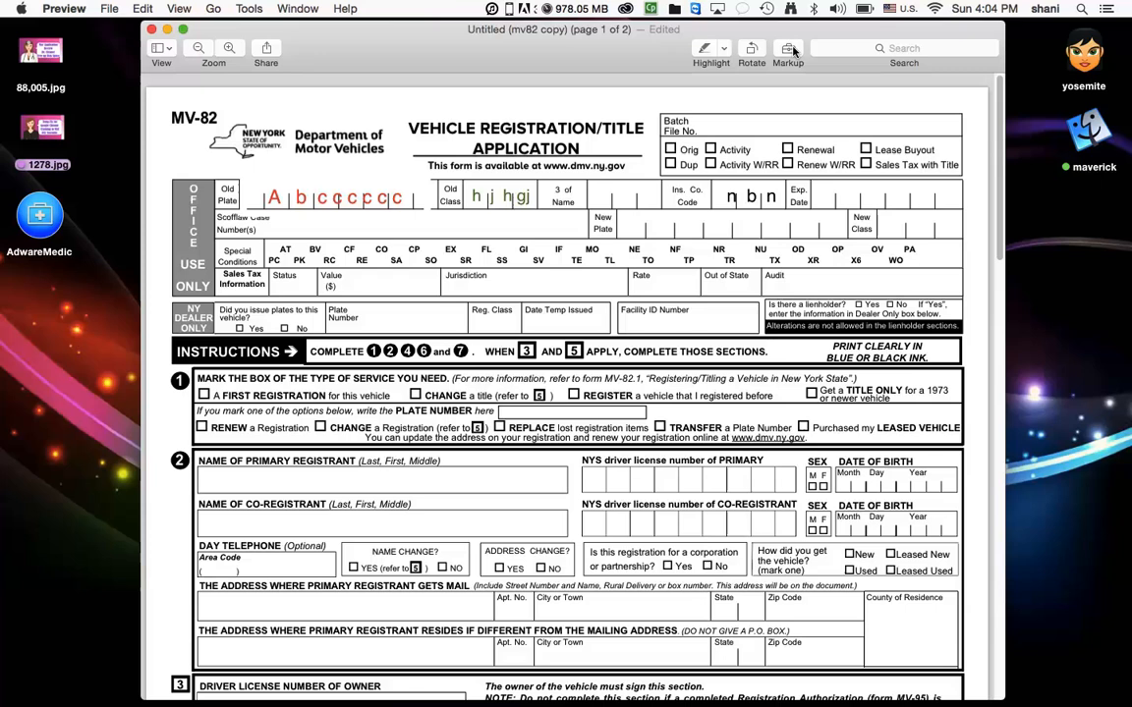
Show the Markup toolbar and add a text box with the letter 'g' in the office-use row
{"action": "left_click", "coordinate": [786, 51]}
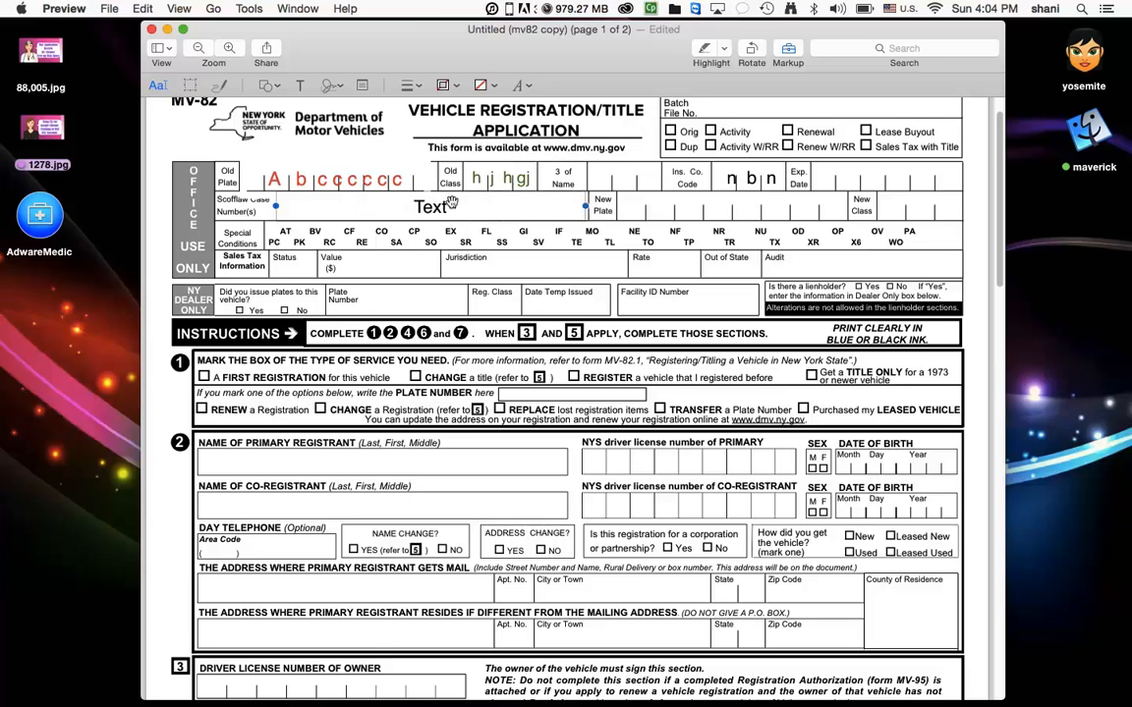
{"action": "type", "text": "ghgjhgjhgjhgjgj"}
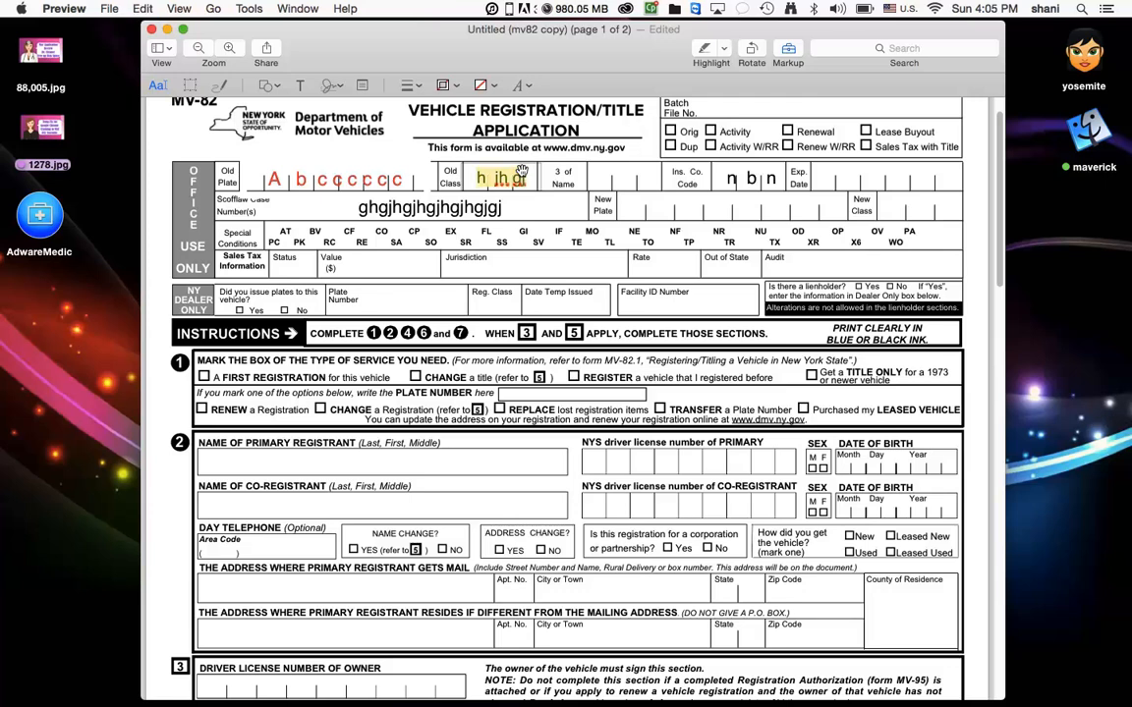
Adjust the Old Class text's point size in the Text Style popover, larger then slightly smaller
{"action": "left_click", "coordinate": [517, 86]}
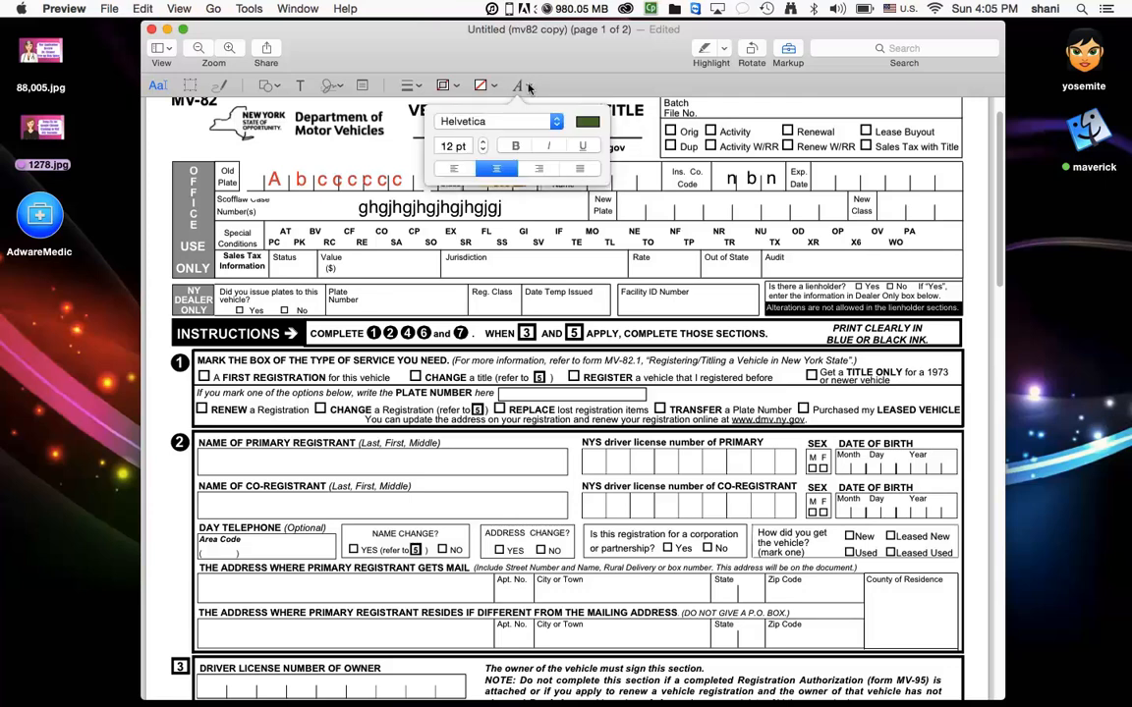
{"action": "left_click", "coordinate": [483, 142]}
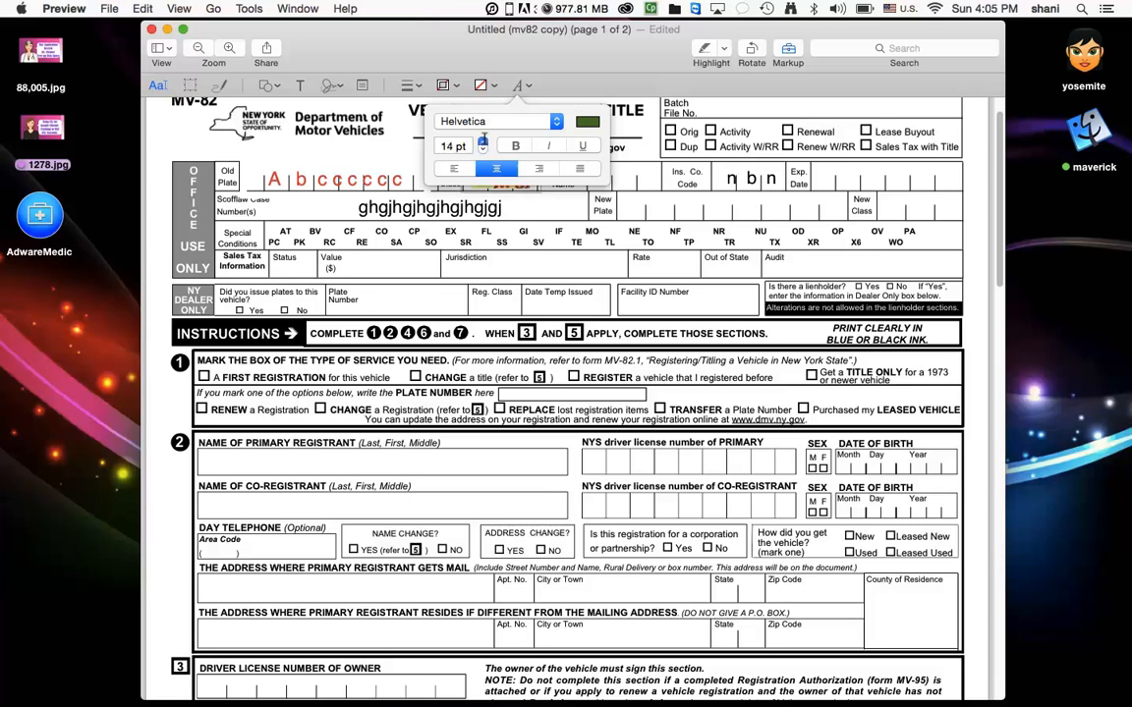
{"action": "left_click", "coordinate": [483, 150]}
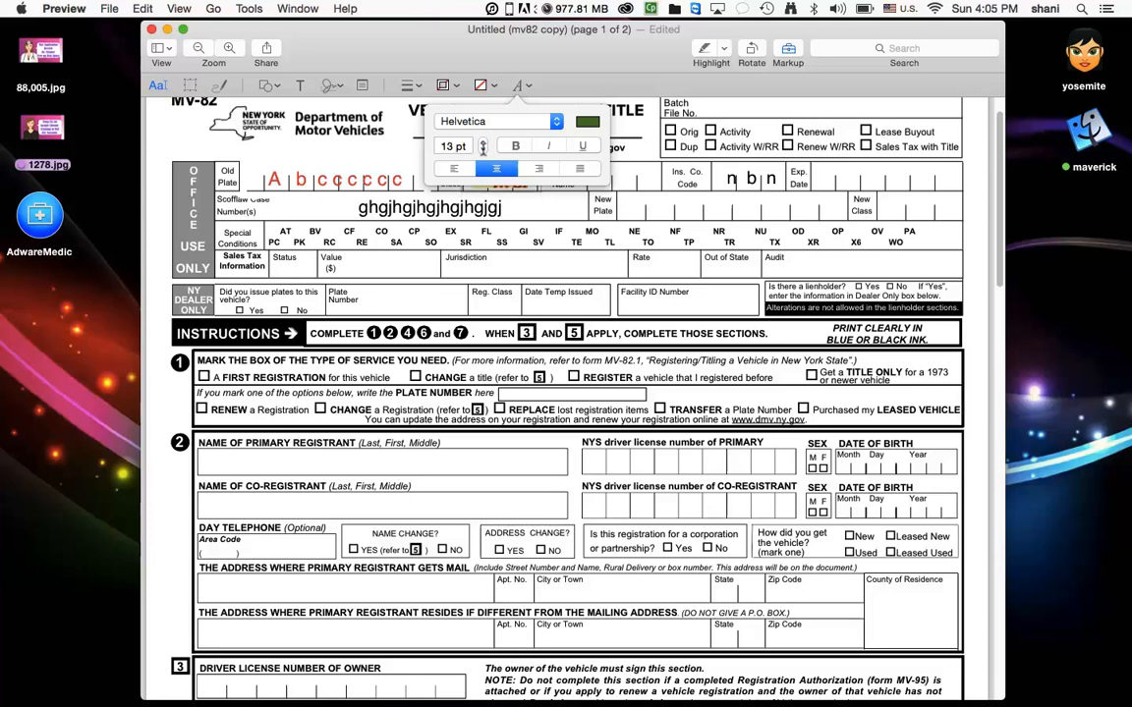
{"action": "left_click", "coordinate": [483, 151]}
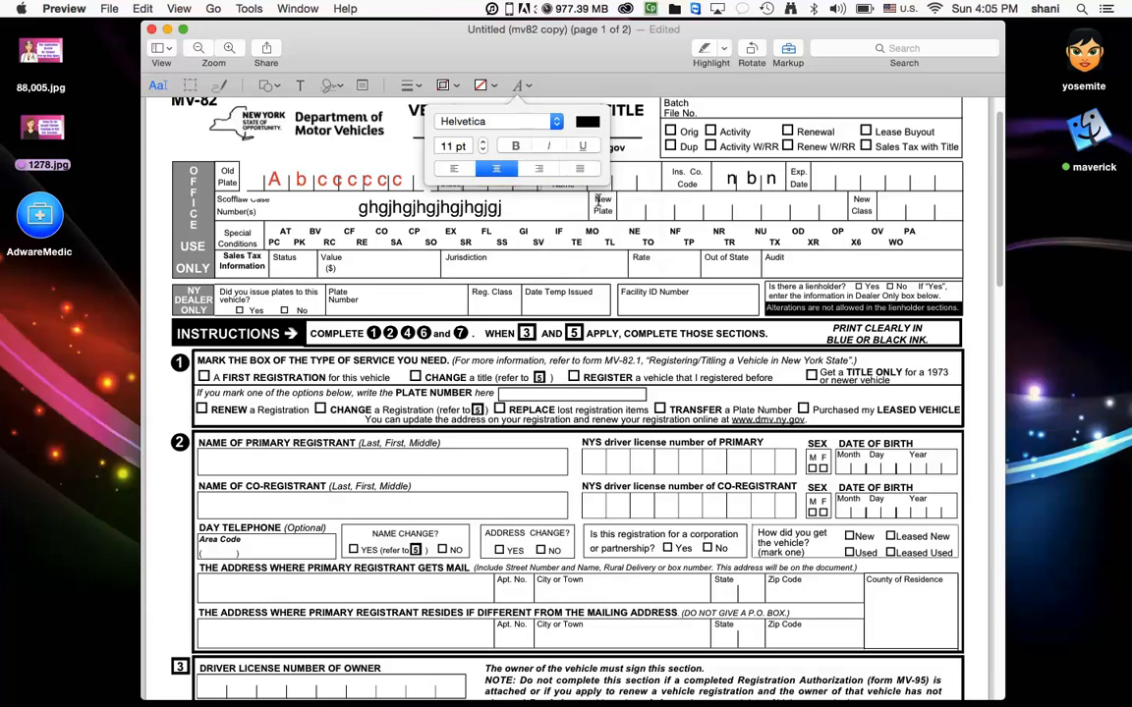
{"action": "left_click", "coordinate": [495, 179]}
{"action": "type", "text": "h j hgj"}
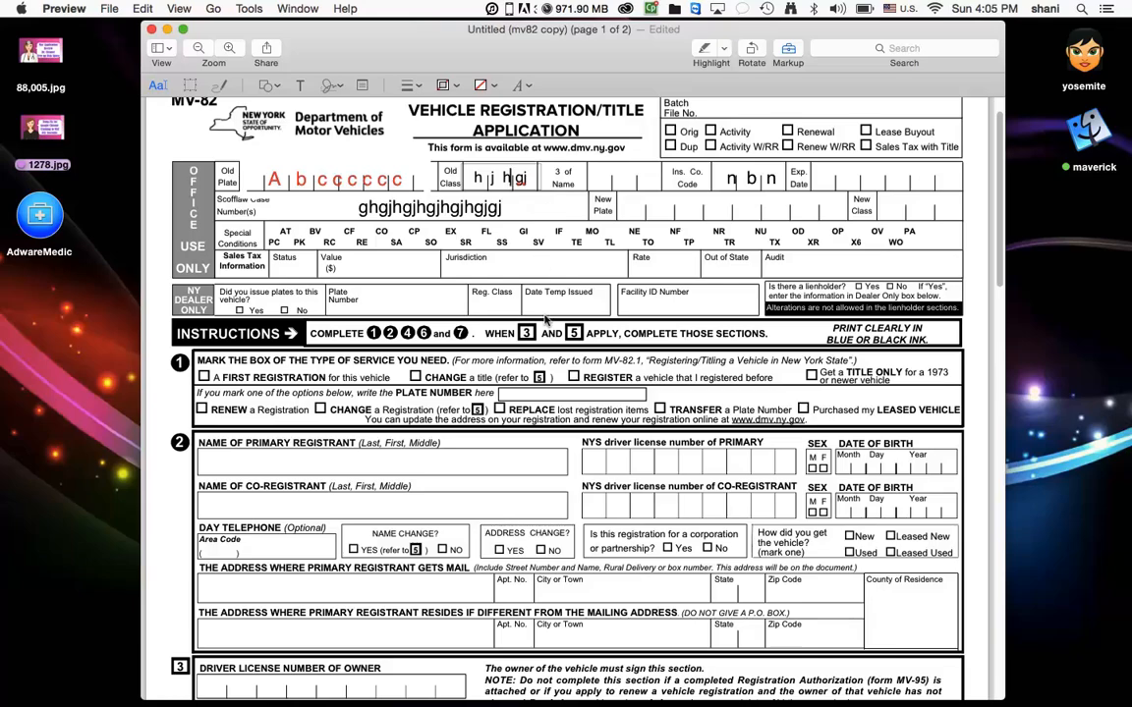
Scroll down to the Certification section with the signature lines on page 2
{"action": "scroll", "scroll_direction": "down", "scroll_amount": 3}
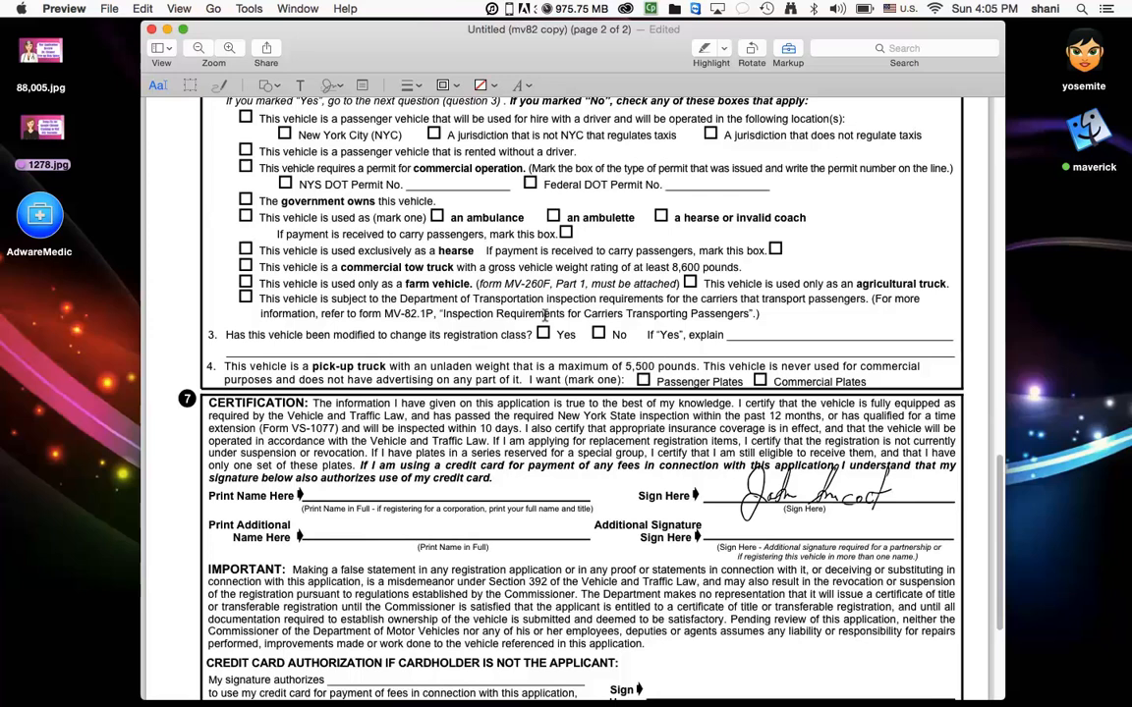
{"action": "scroll", "scroll_direction": "down", "scroll_amount": 3}
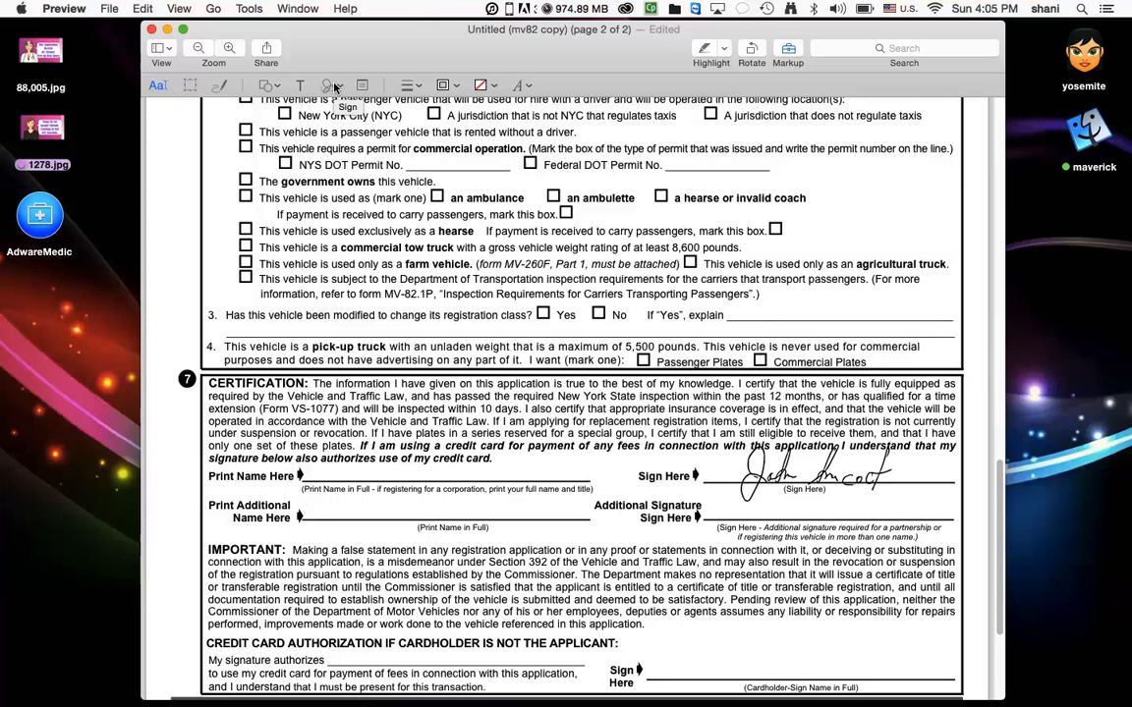
Start Create Signature from the Sign button to bring up the capture panel
{"action": "left_click", "coordinate": [332, 88]}
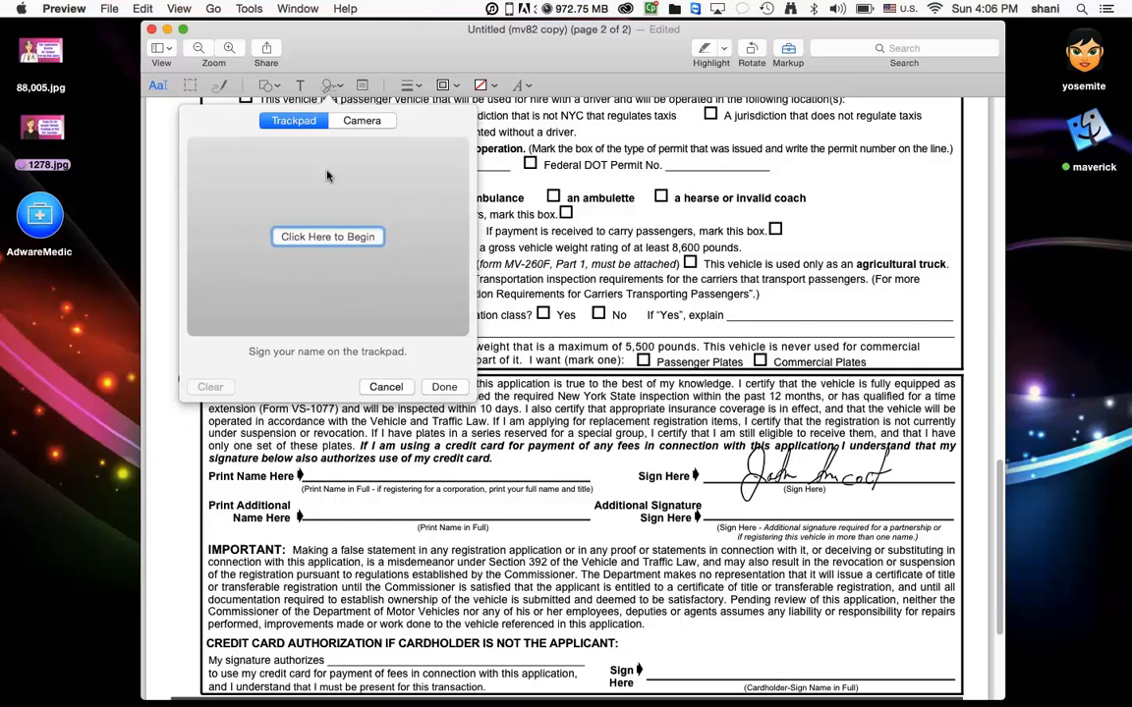
{"action": "mouse_move", "coordinate": [322, 216]}
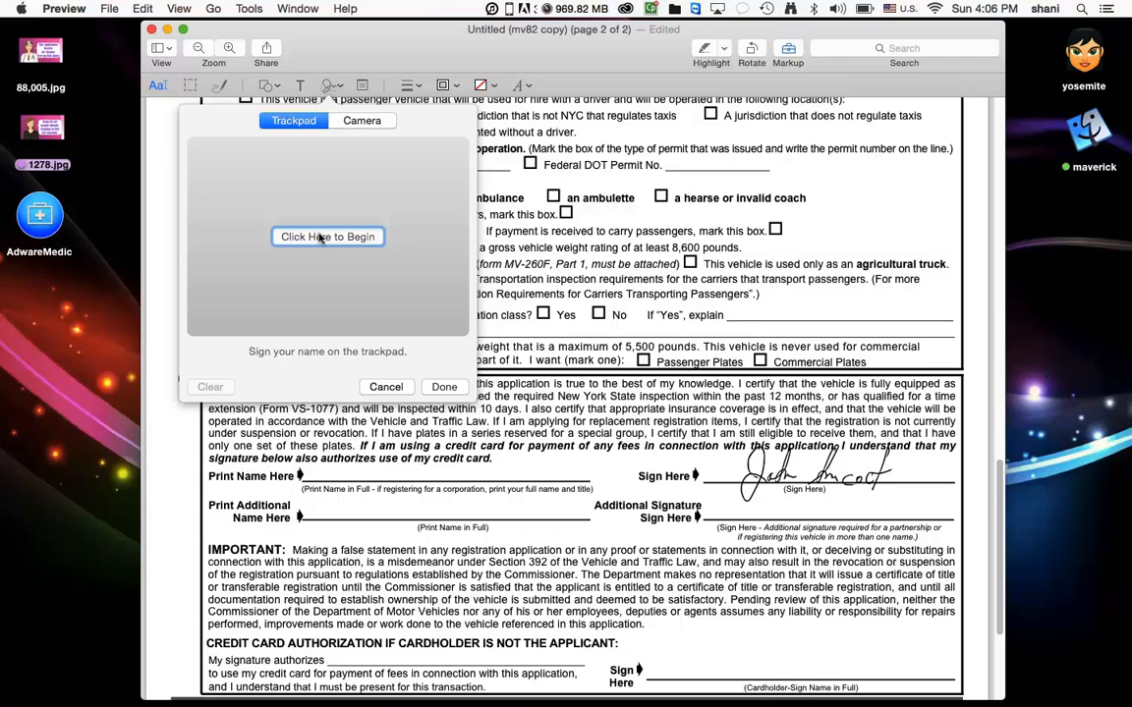
{"action": "mouse_move", "coordinate": [377, 214]}
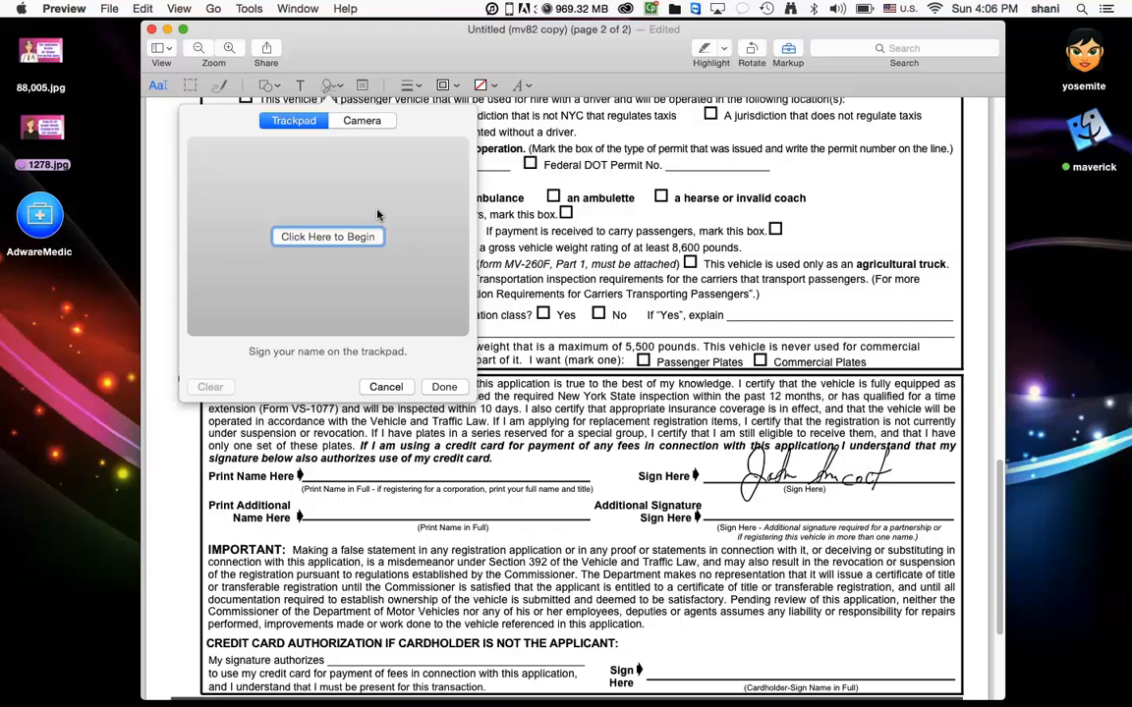
{"action": "mouse_move", "coordinate": [328, 236]}
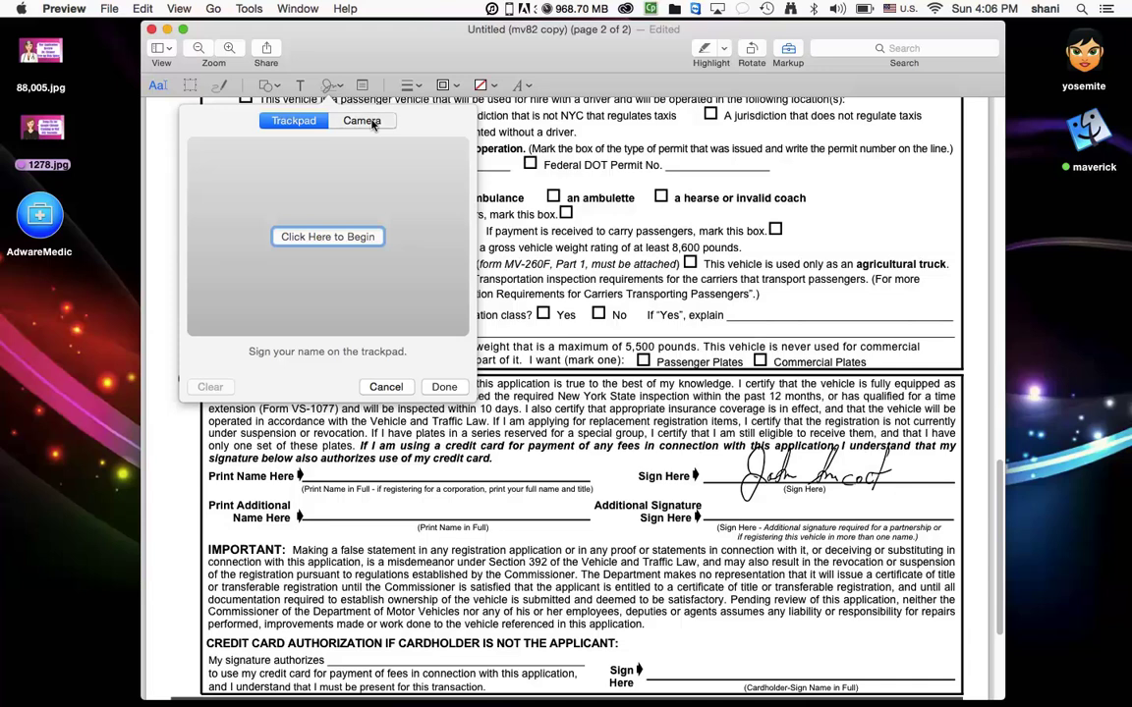
Capture the handwritten signature with the camera and place it on the Additional Signature line
{"action": "left_click", "coordinate": [362, 119]}
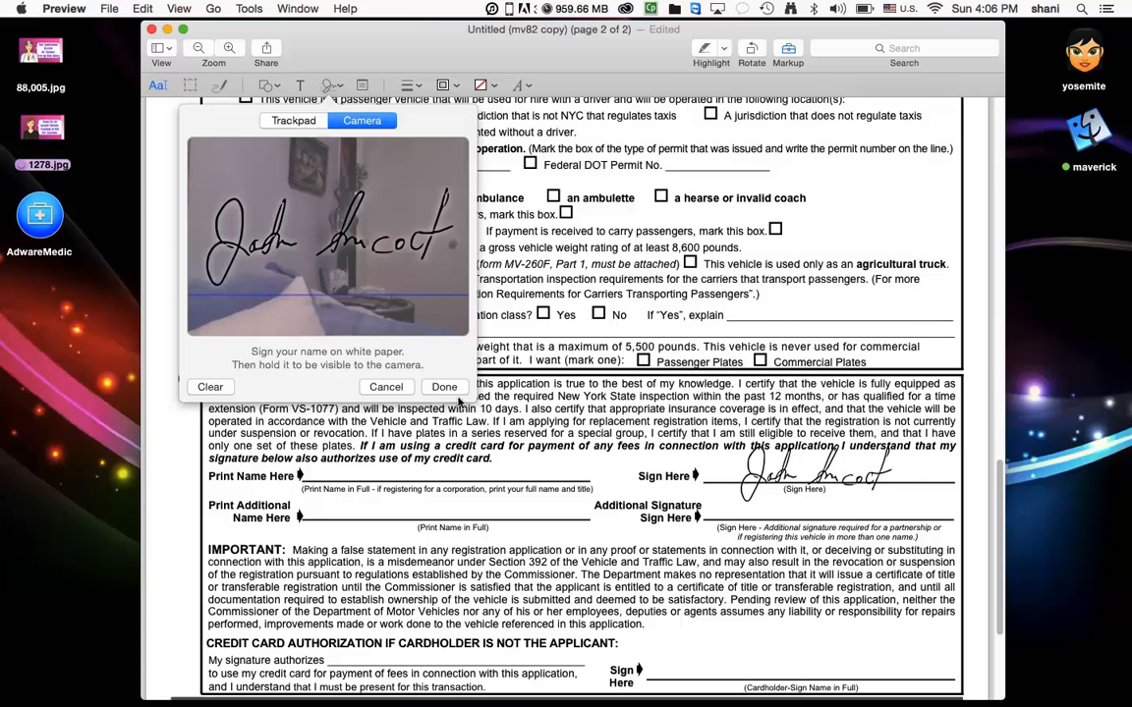
{"action": "left_click", "coordinate": [444, 385]}
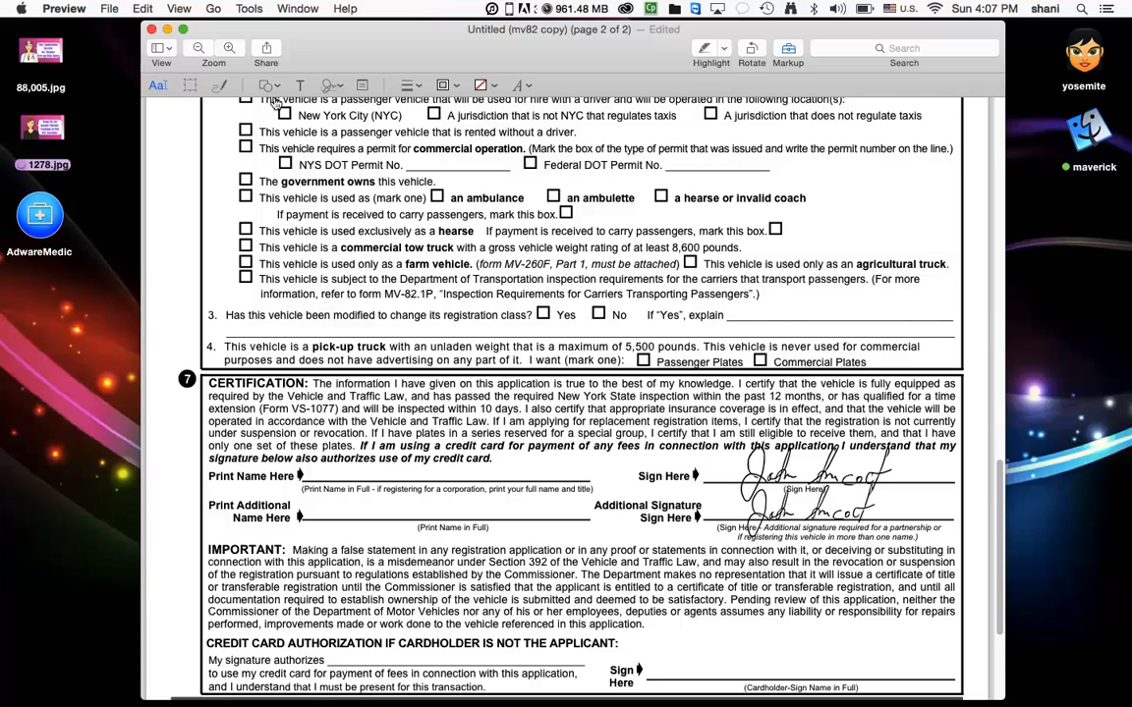
Create and save a second signature drawn on the trackpad from the Sign menu
{"action": "left_click", "coordinate": [330, 84]}
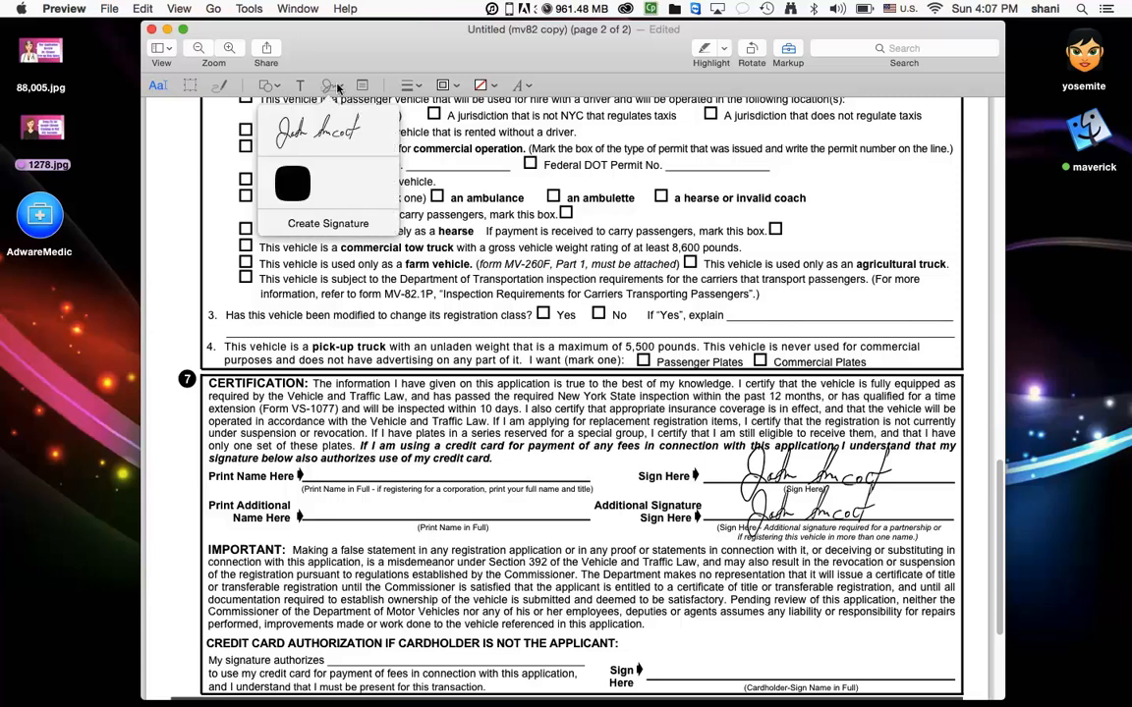
{"action": "left_click", "coordinate": [328, 224]}
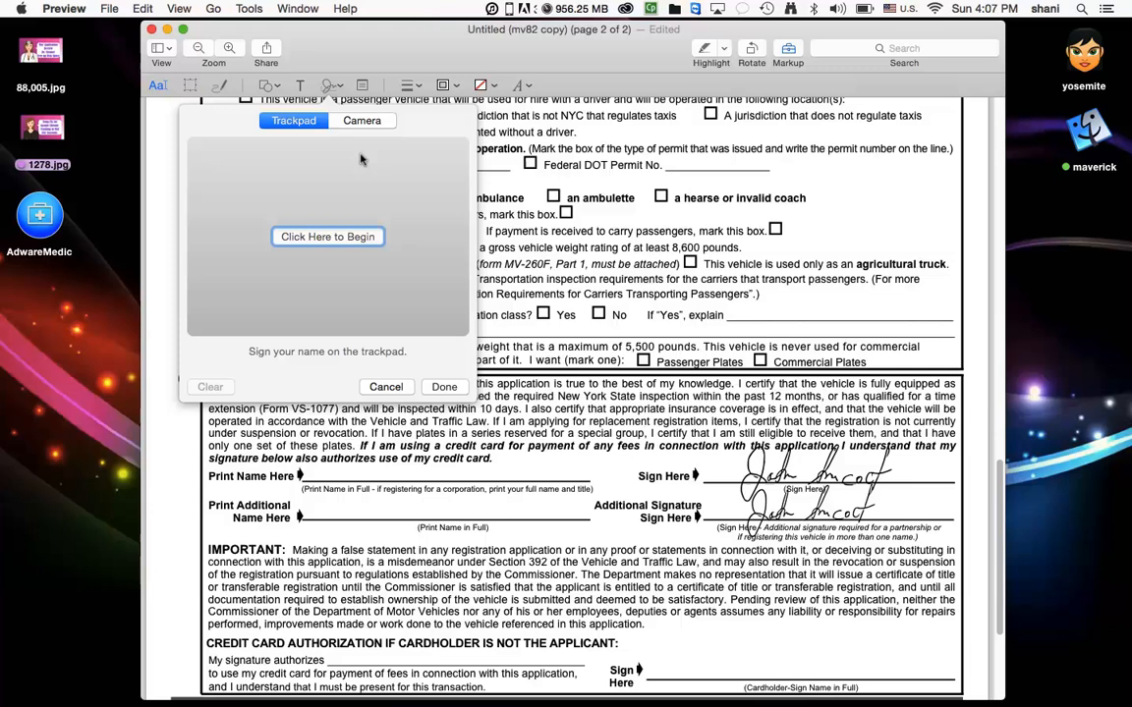
{"action": "left_click", "coordinate": [326, 236]}
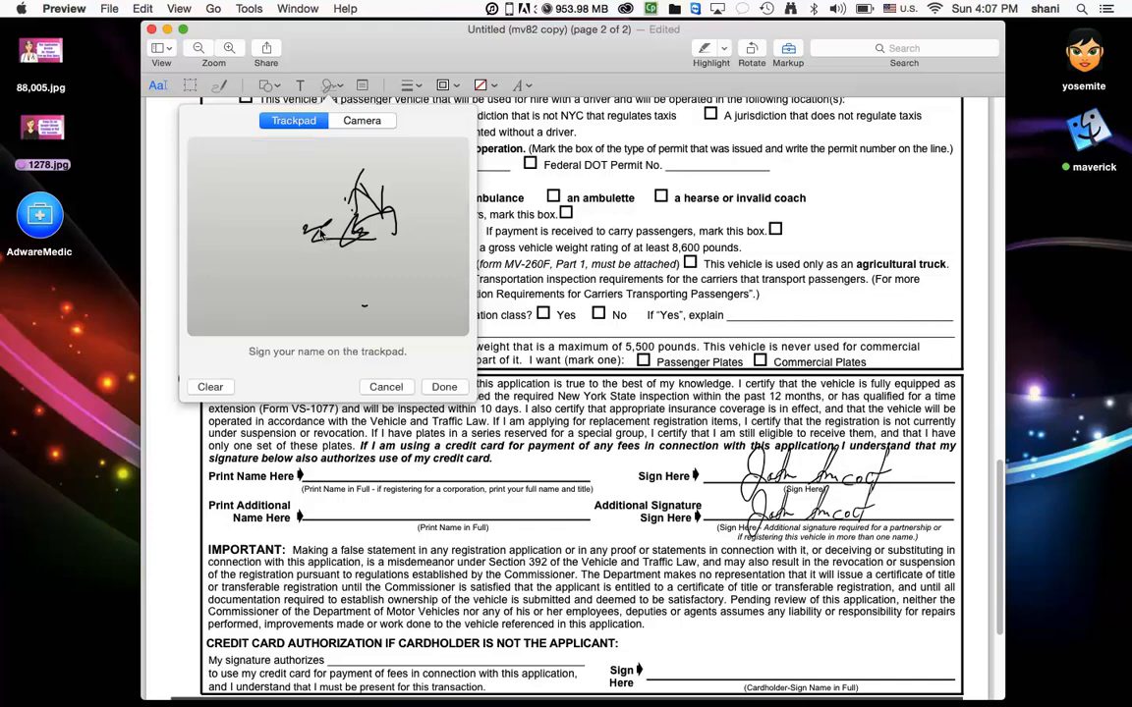
{"action": "mouse_move", "coordinate": [444, 387]}
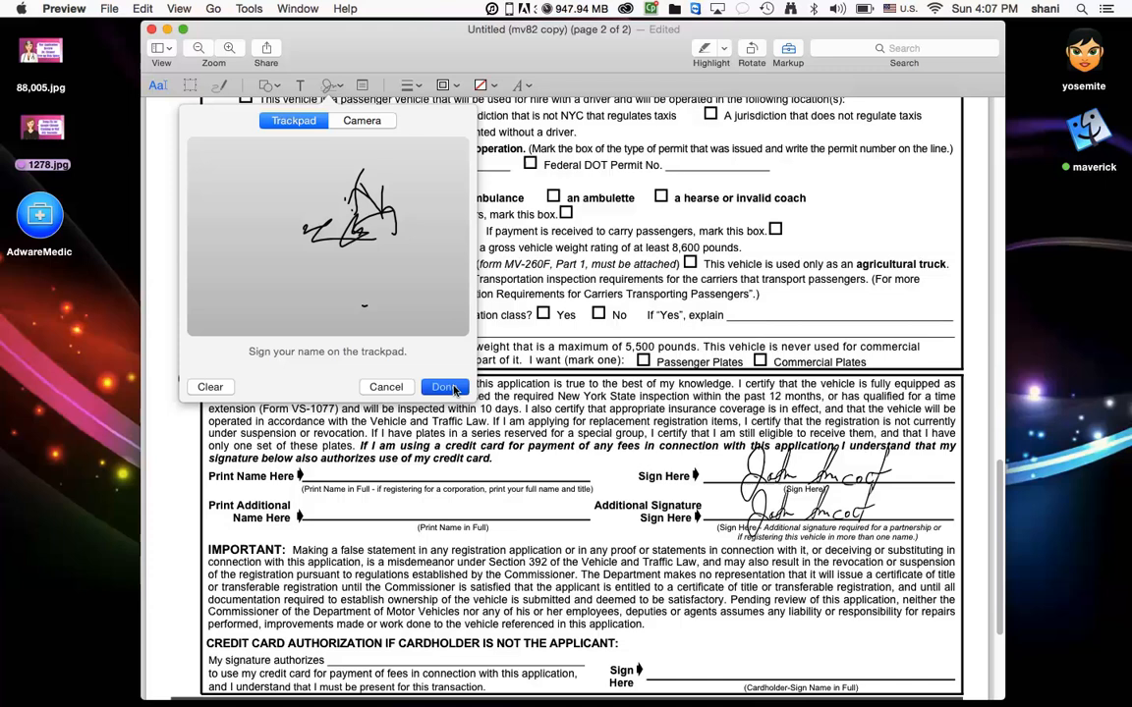
{"action": "left_click", "coordinate": [444, 387]}
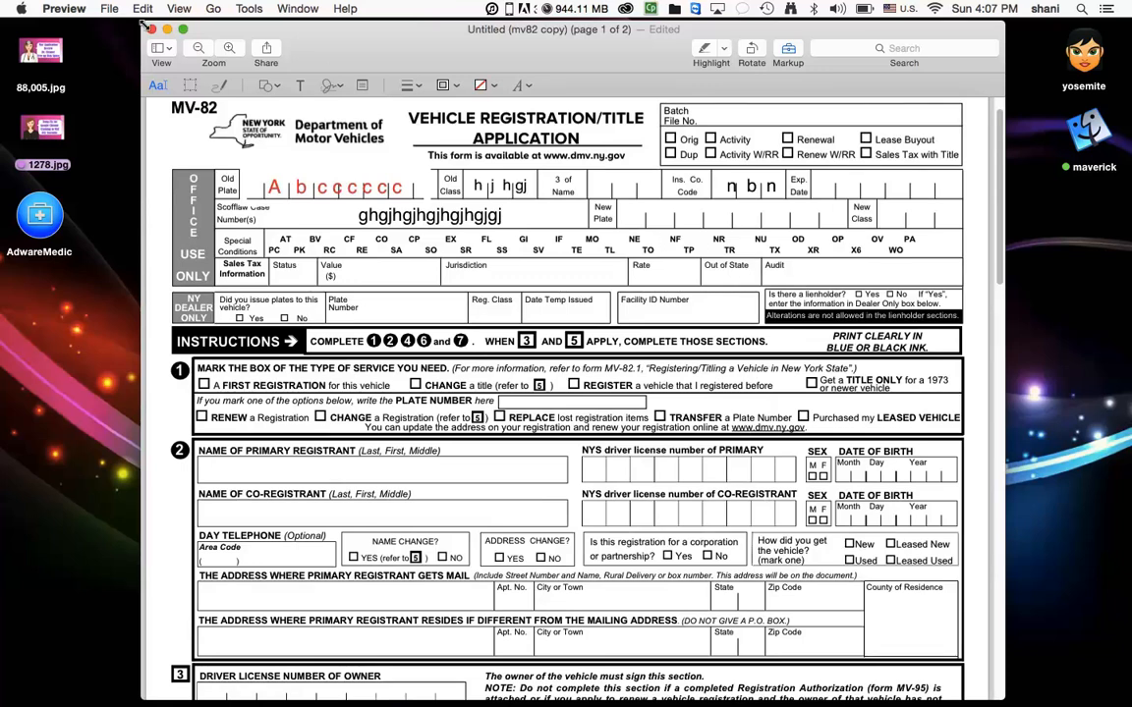
Glance at the File export options, then scroll to the dealer certification at the bottom of page 2
{"action": "left_click", "coordinate": [122, 7]}
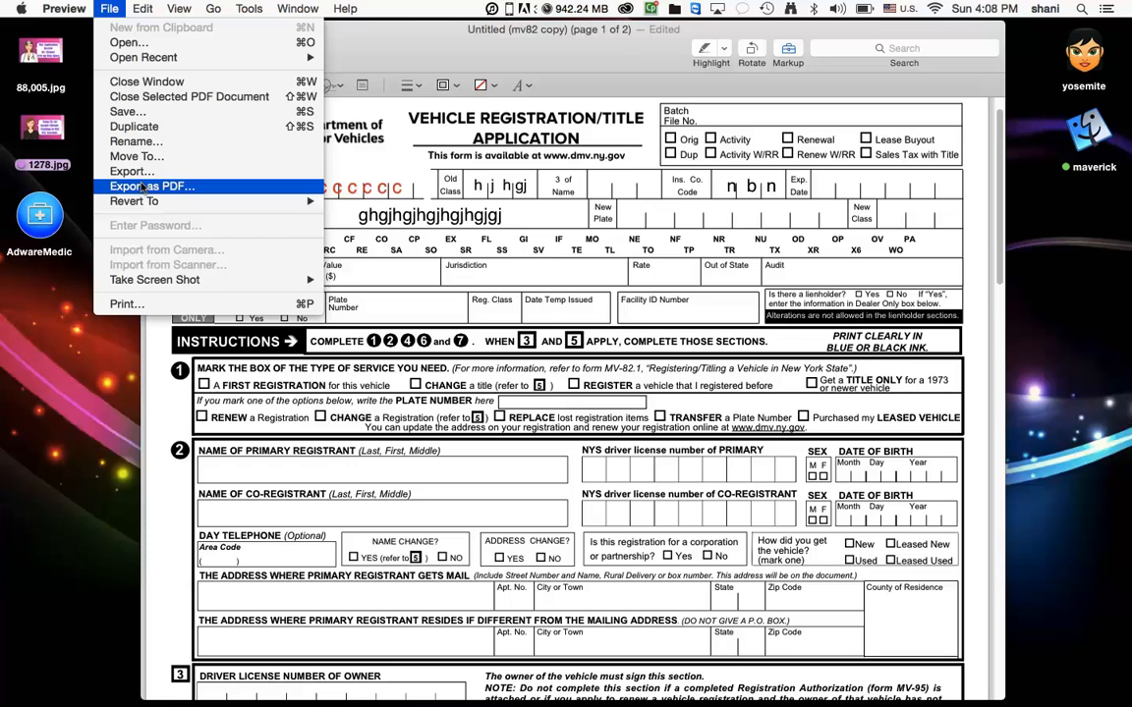
{"action": "mouse_move", "coordinate": [126, 303]}
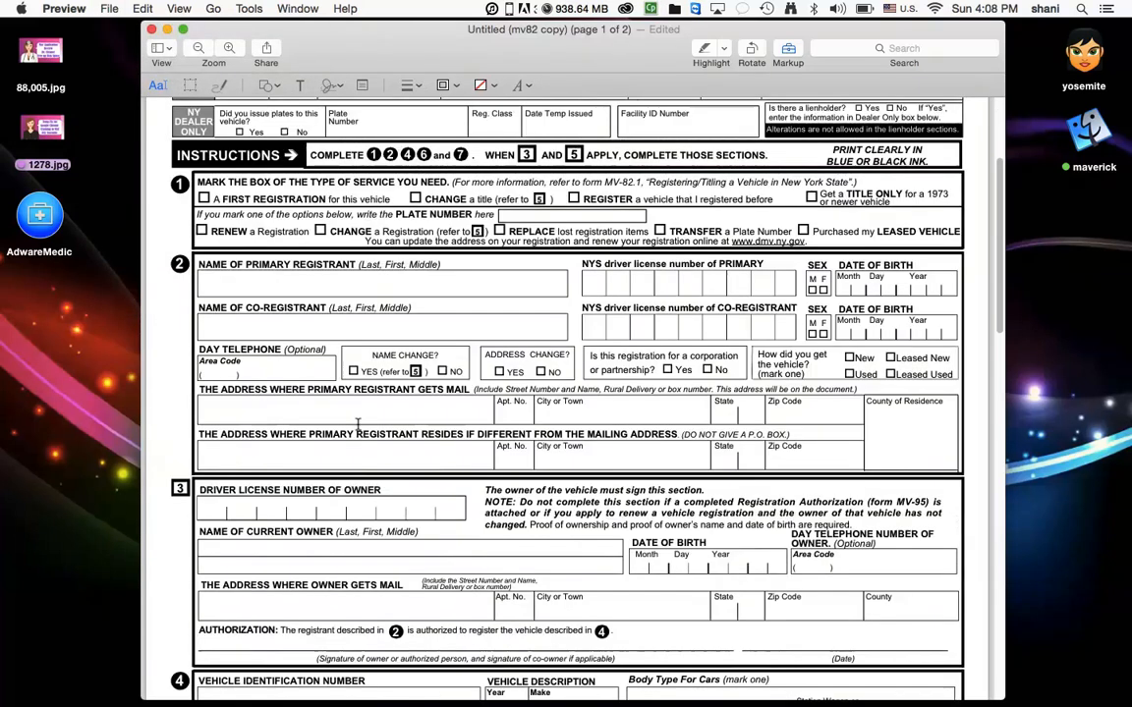
{"action": "scroll", "scroll_direction": "down", "scroll_amount": 3}
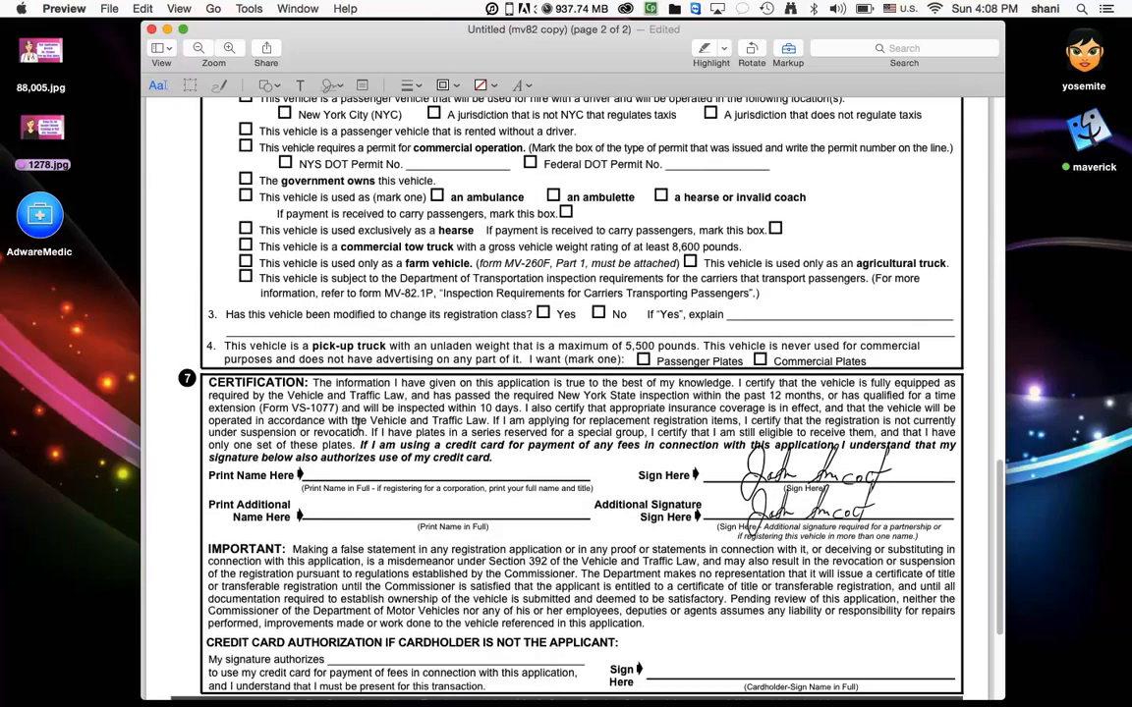
{"action": "scroll", "scroll_direction": "down", "scroll_amount": 3}
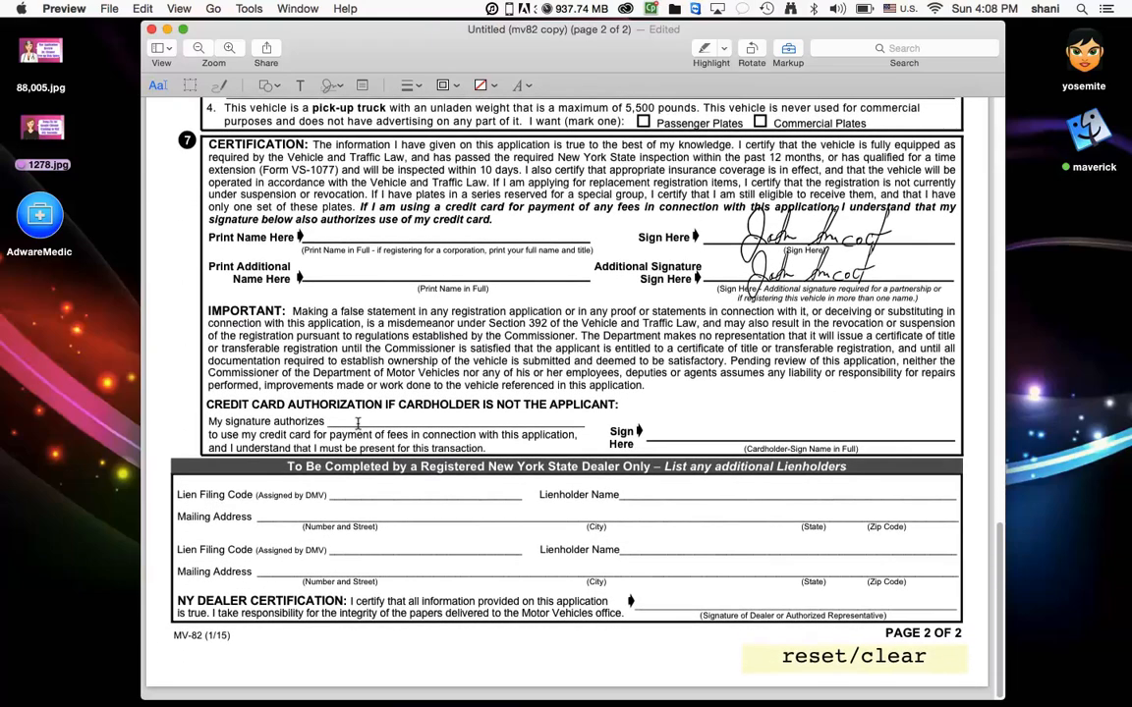